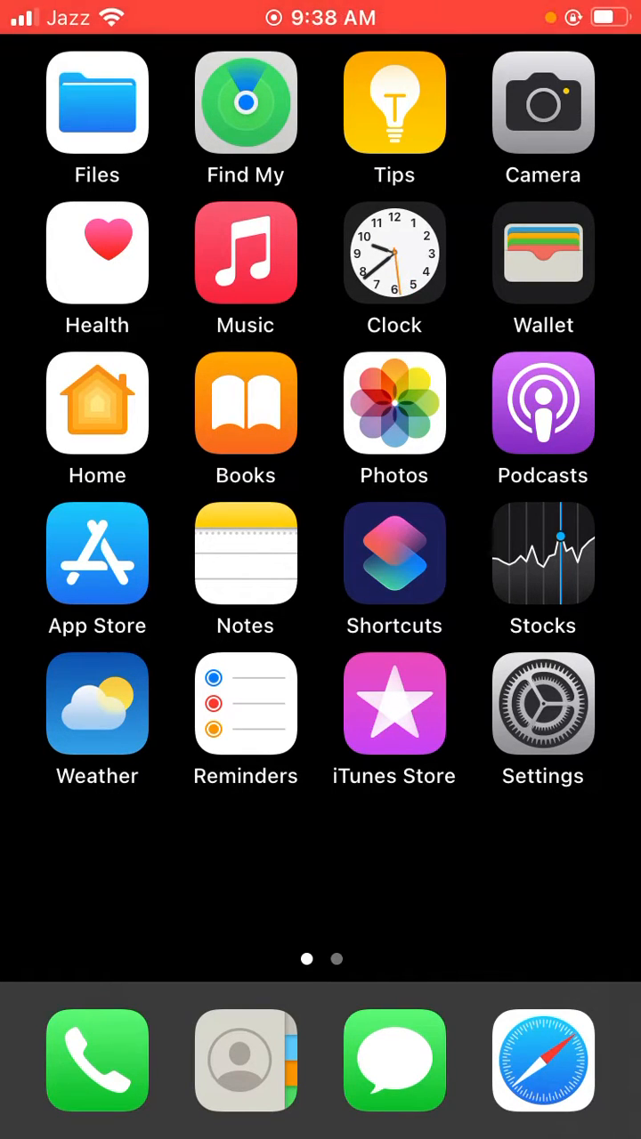
Step: Open Settings and go to the General page, scrolled down to Transfer or Reset iPhone
{"action": "scroll", "scroll_direction": "left", "scroll_amount": 3}
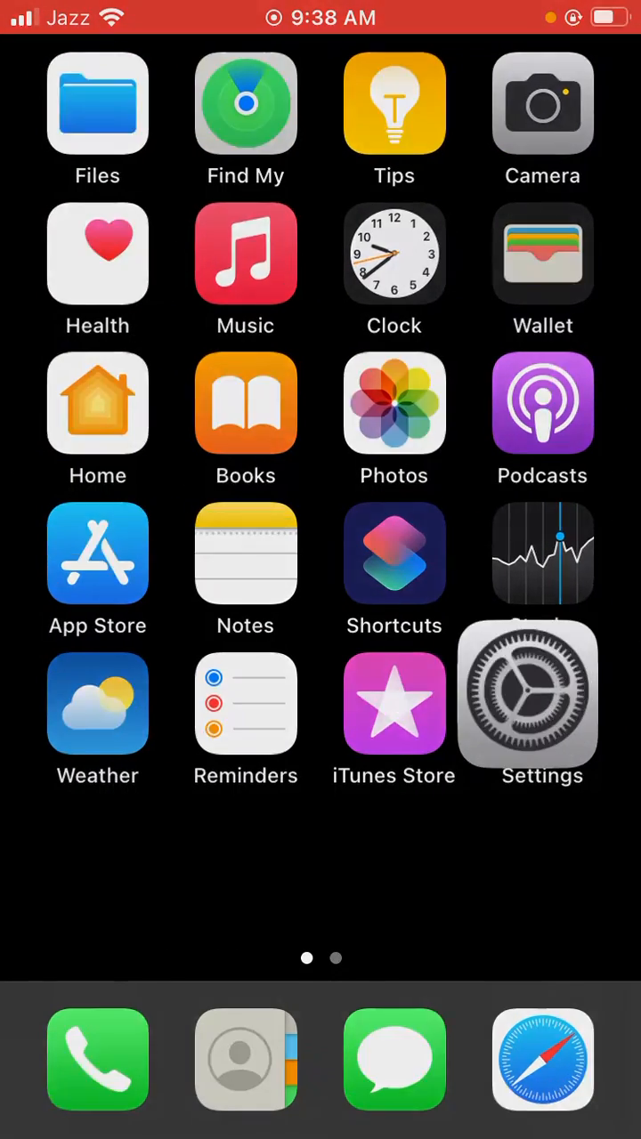
{"action": "left_click", "coordinate": [527, 702]}
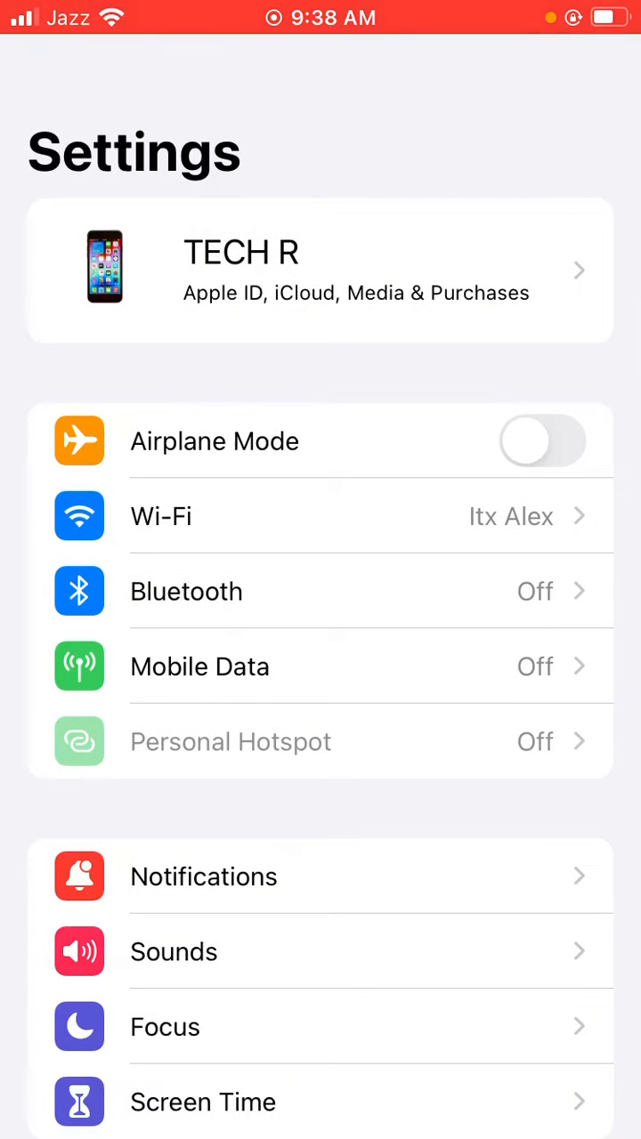
{"action": "scroll", "scroll_direction": "down", "scroll_amount": 3}
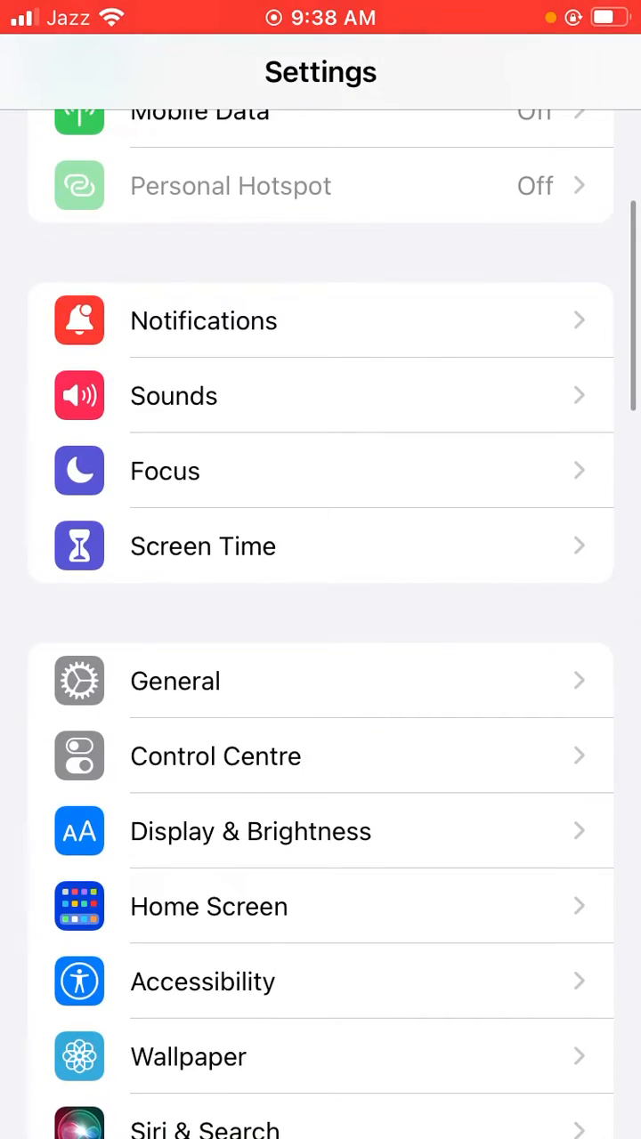
{"action": "left_click", "coordinate": [175, 680]}
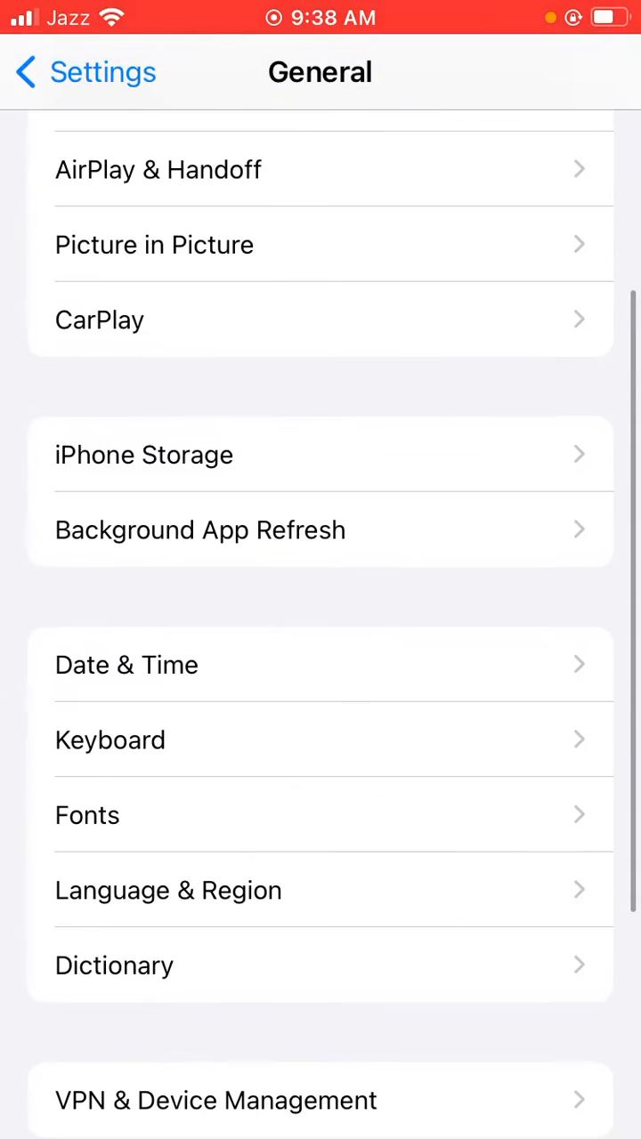
{"action": "left_click", "coordinate": [126, 664]}
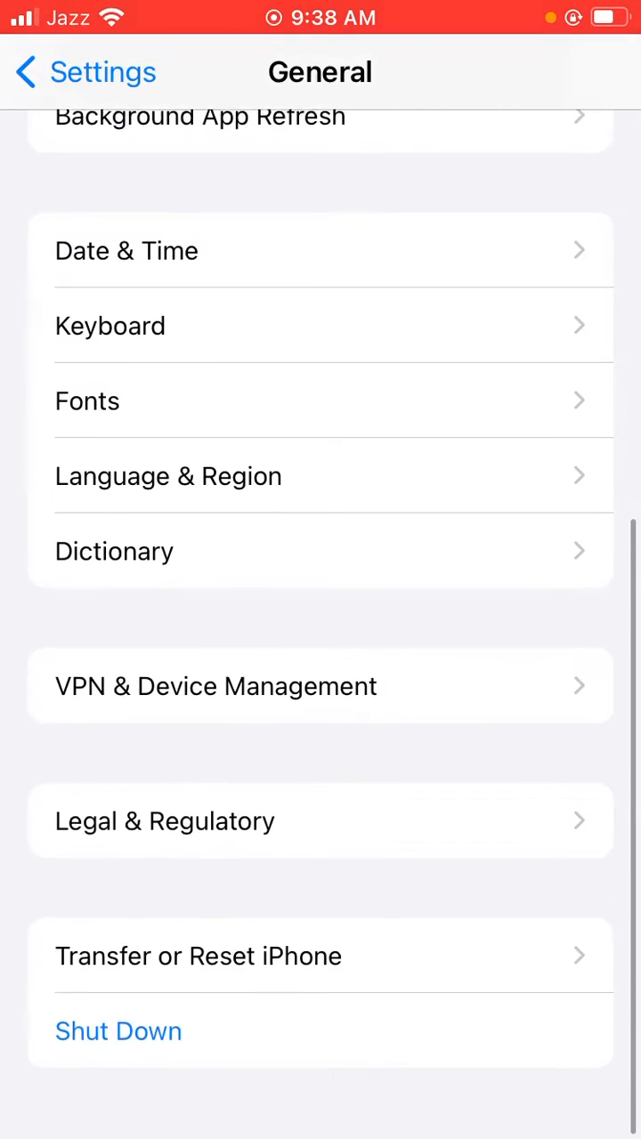
{"action": "left_click", "coordinate": [198, 955]}
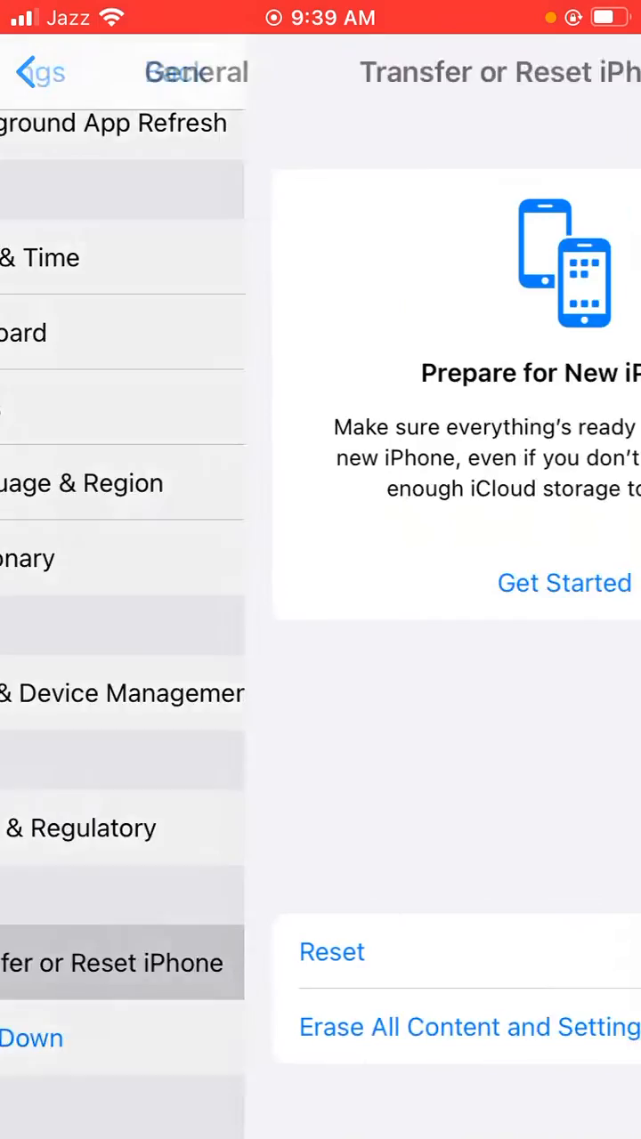
{"action": "left_click", "coordinate": [332, 951]}
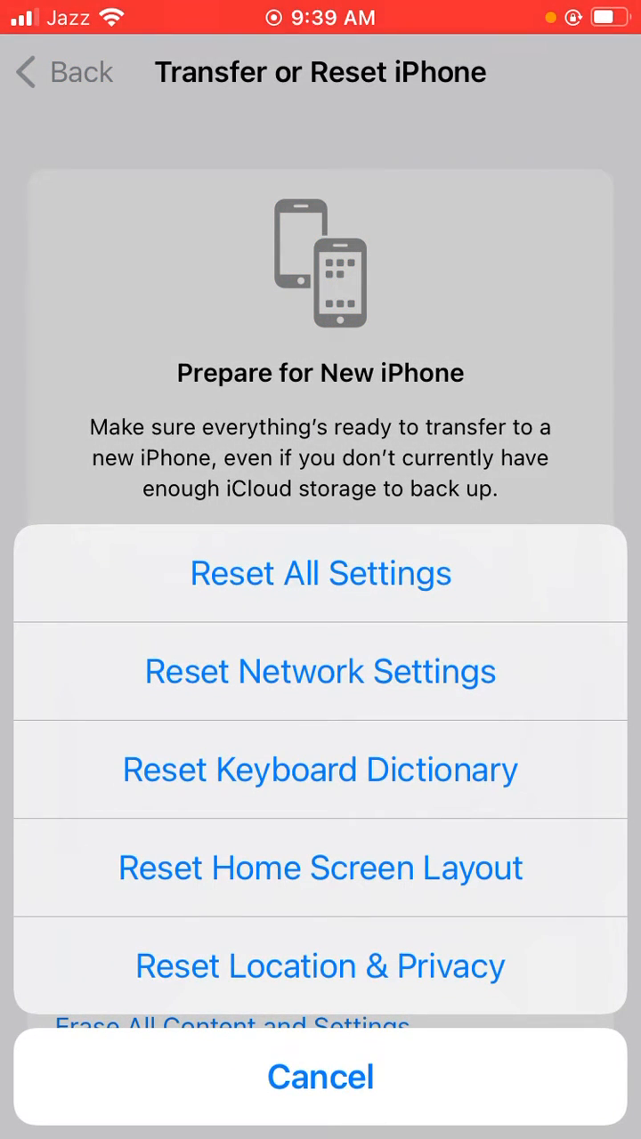
{"action": "left_click", "coordinate": [320, 573]}
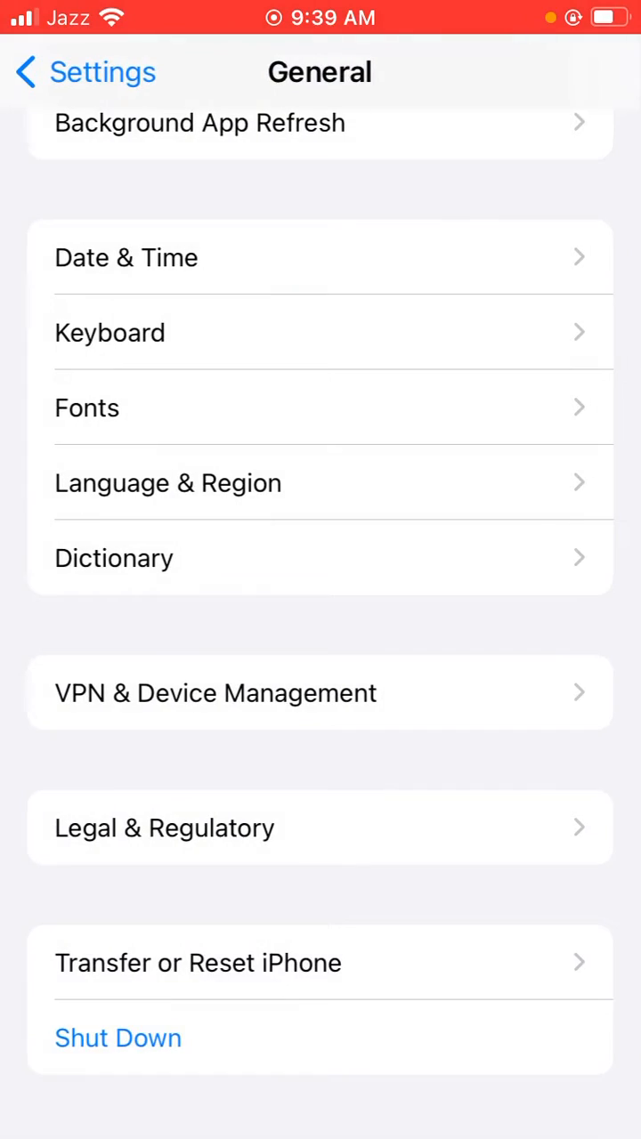
Step: Reopen Settings from the Home Screen, visit General, and return to the main list
{"action": "key", "text": "home"}
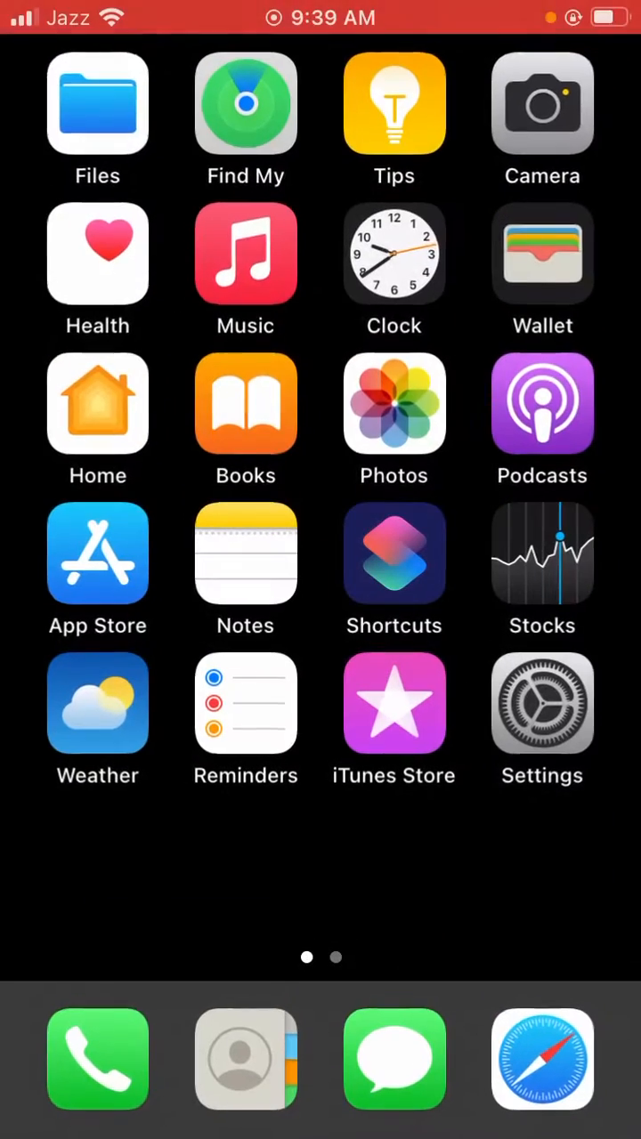
{"action": "left_click", "coordinate": [542, 702]}
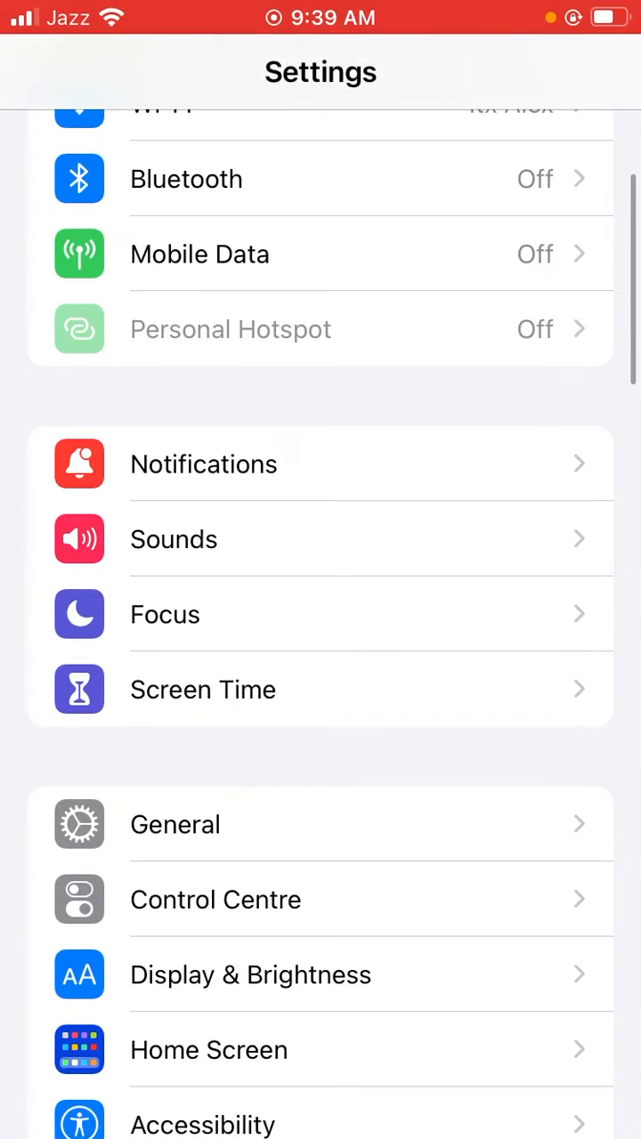
{"action": "left_click", "coordinate": [175, 824]}
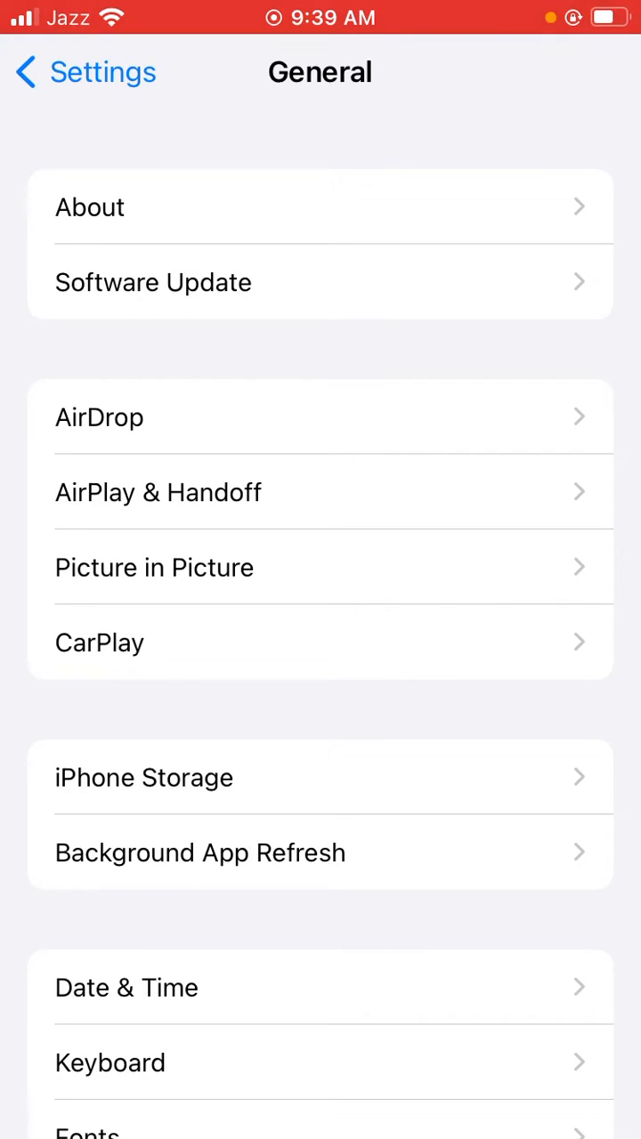
{"action": "left_click", "coordinate": [153, 282]}
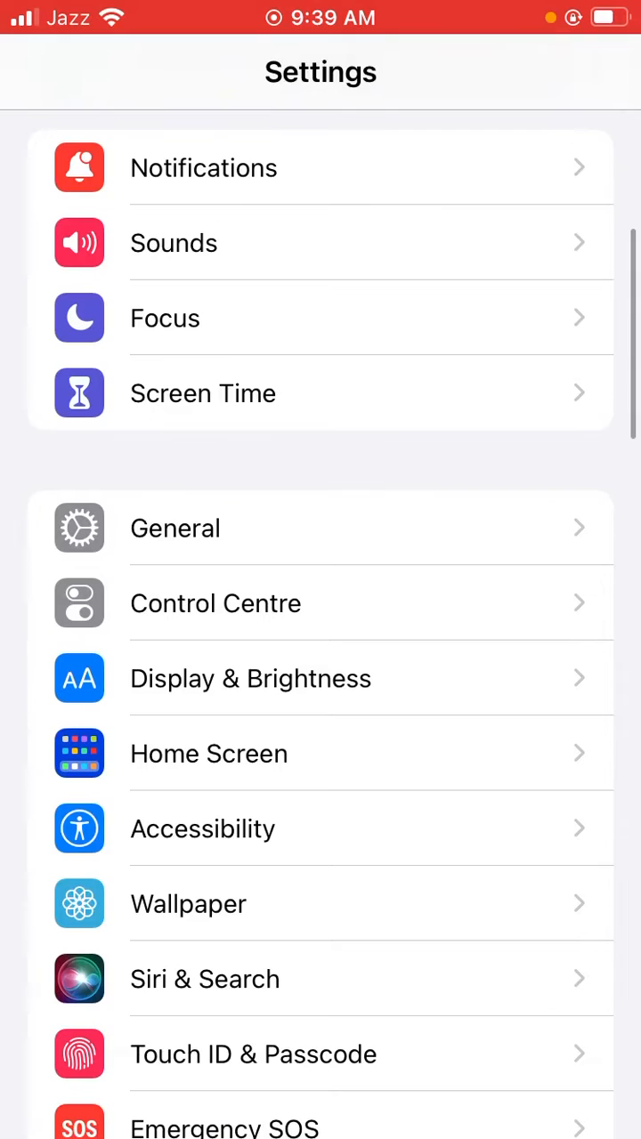
Step: Switch off the Background App Refresh toggle in Facebook's app settings
{"action": "scroll", "scroll_direction": "down", "scroll_amount": 3}
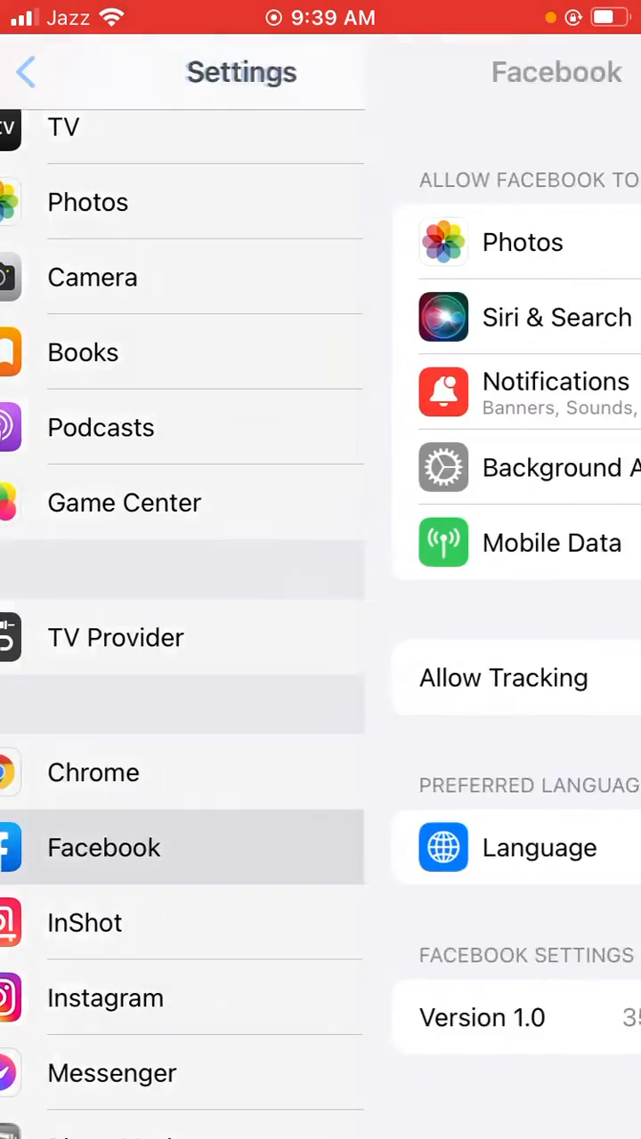
{"action": "left_click", "coordinate": [103, 847]}
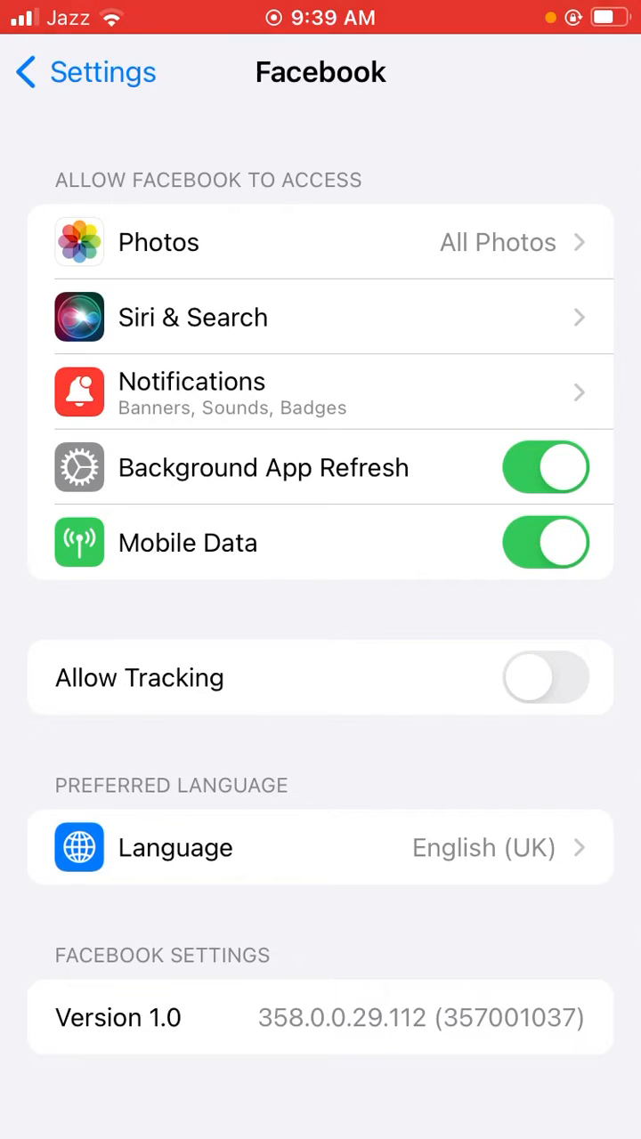
{"action": "left_click", "coordinate": [545, 453]}
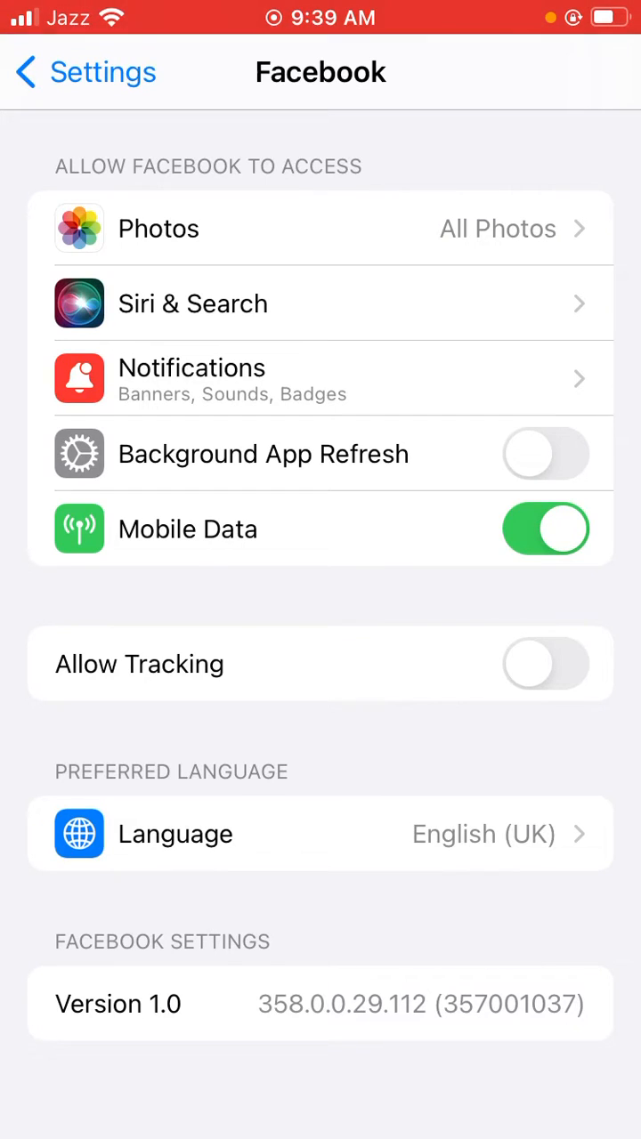
{"action": "left_click", "coordinate": [544, 453]}
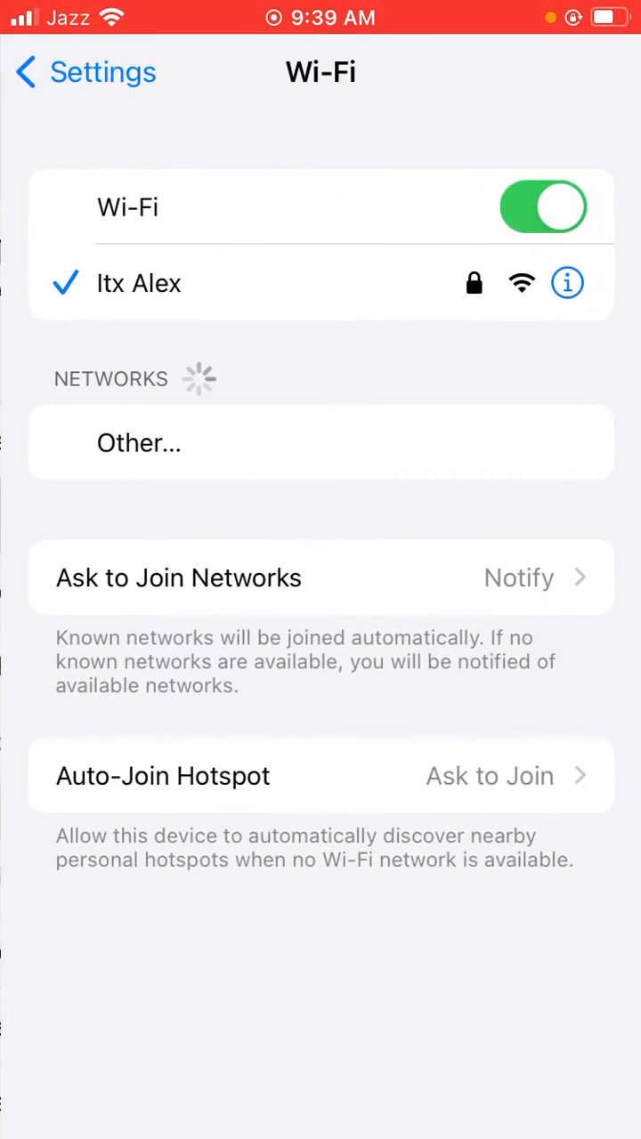
Step: Toggle Wi-Fi on the Wi-Fi page to reconnect the network
{"action": "left_click", "coordinate": [567, 282]}
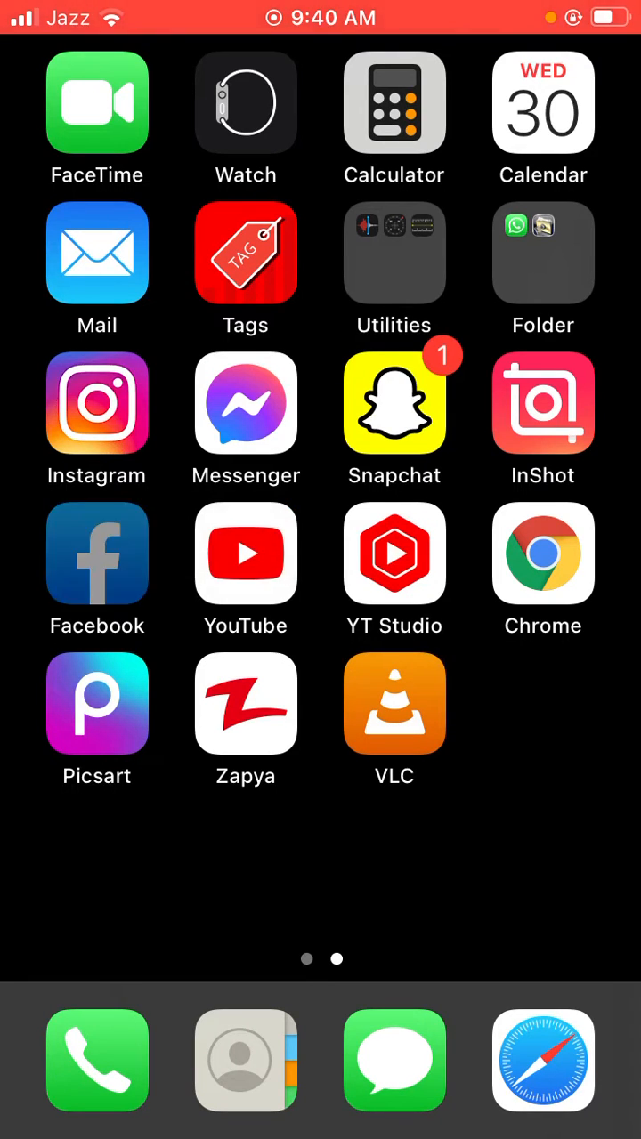
Step: Launch Facebook and use the Home tab to jump to the top of Your feed
{"action": "left_click", "coordinate": [97, 553]}
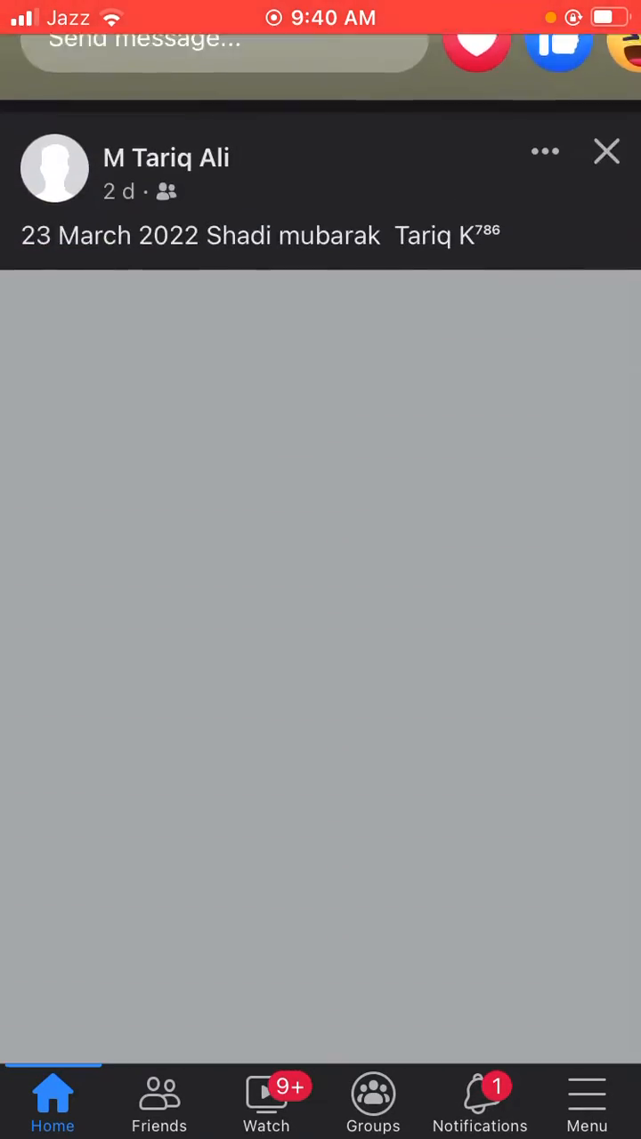
{"action": "left_click", "coordinate": [606, 151]}
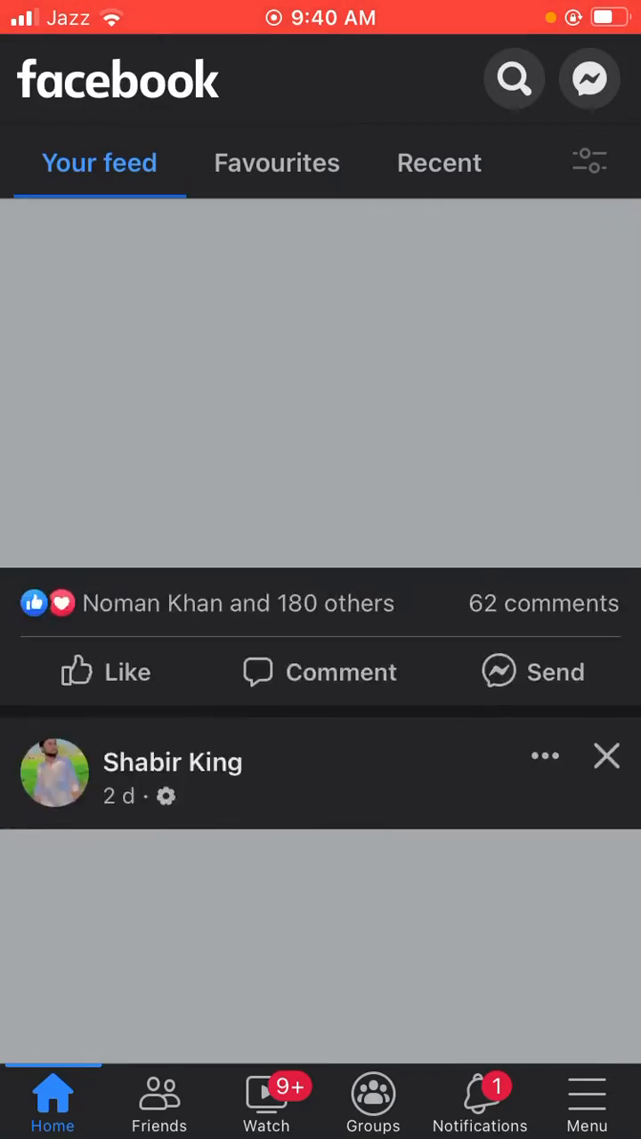